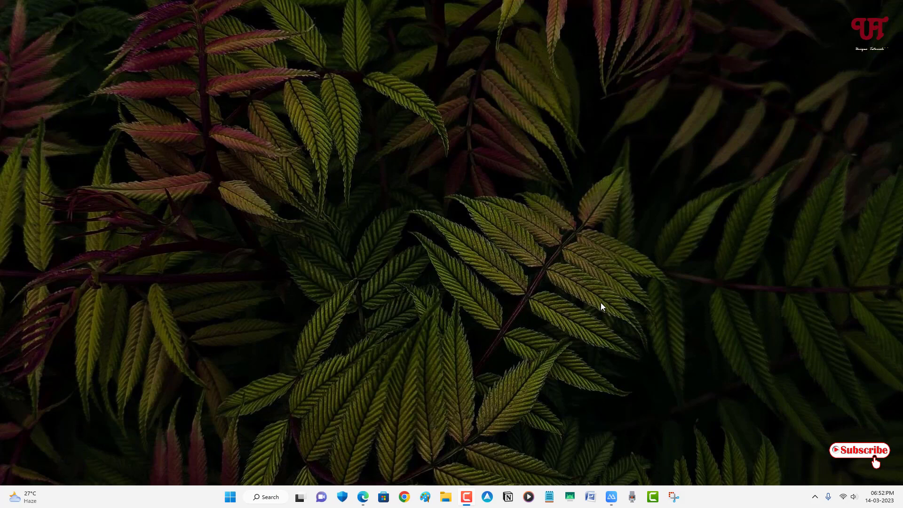
mouse_move(554, 269)
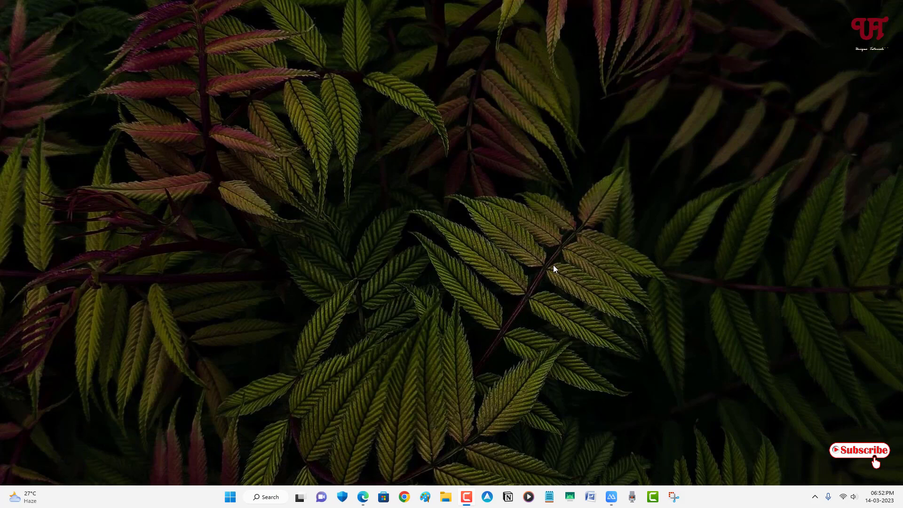
mouse_move(378, 276)
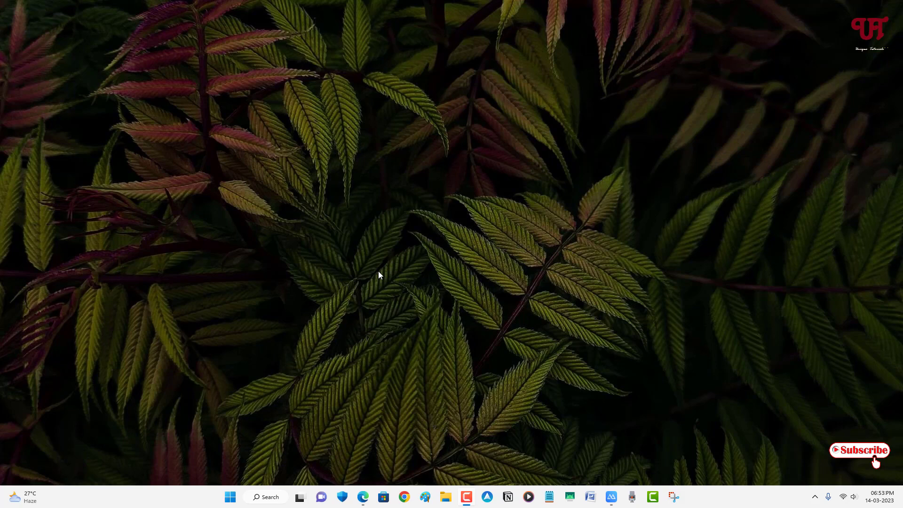
mouse_move(544, 228)
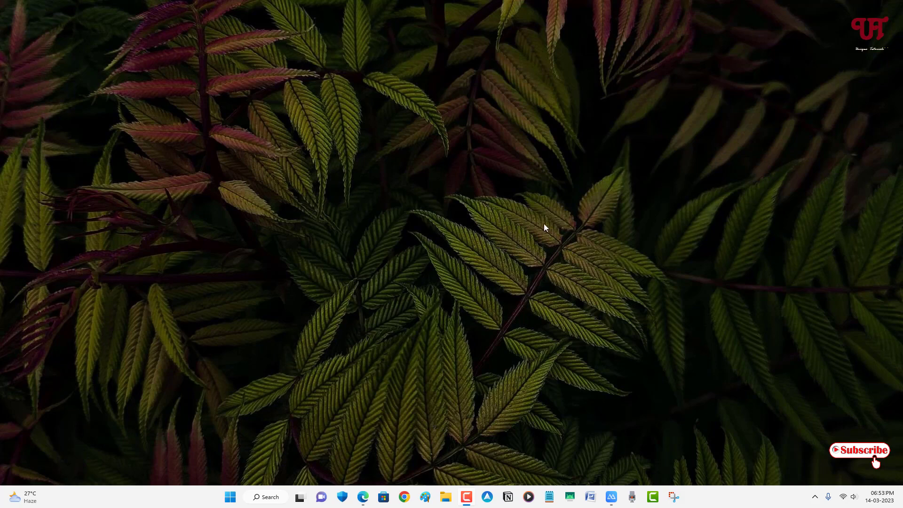
mouse_move(526, 222)
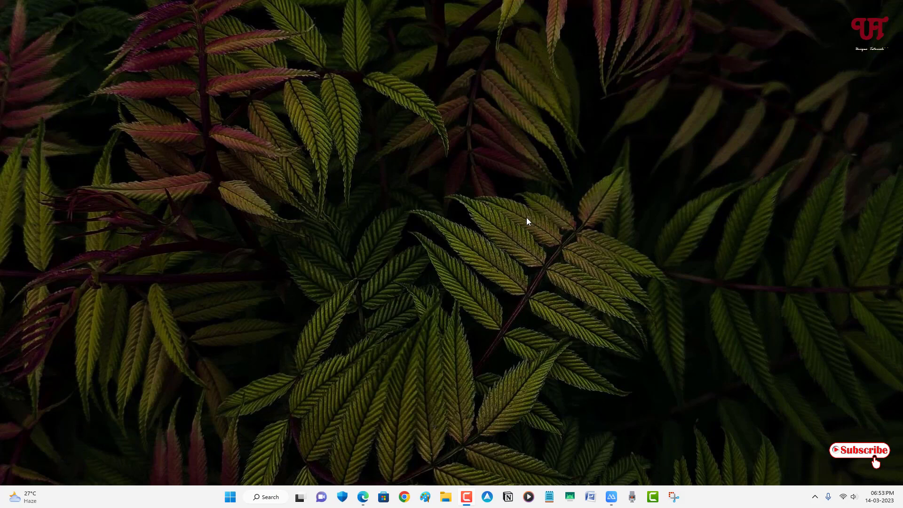
mouse_move(380, 431)
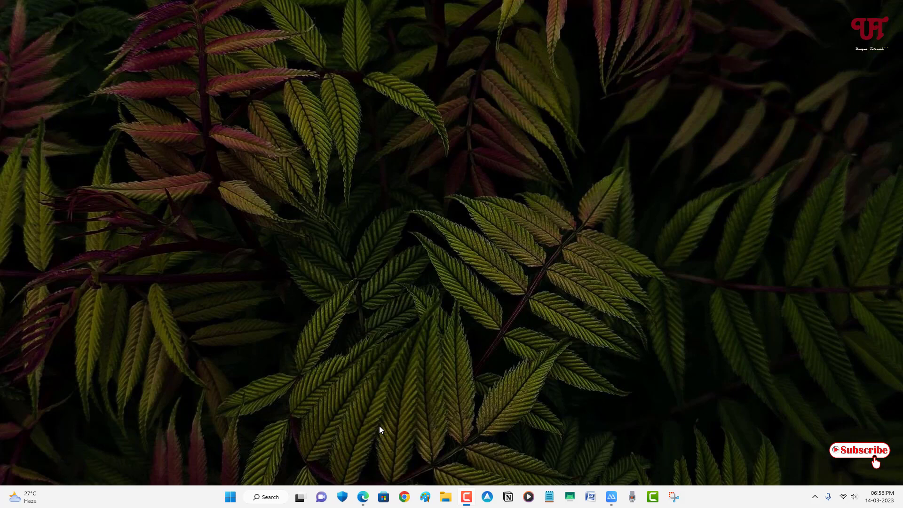
Launch Edge from the taskbar so it shows the Google home page
click(363, 497)
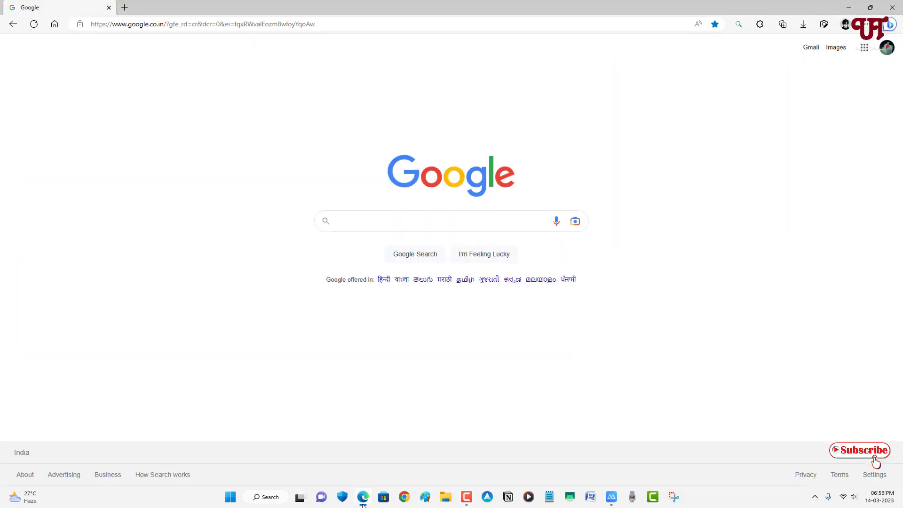
mouse_move(853, 123)
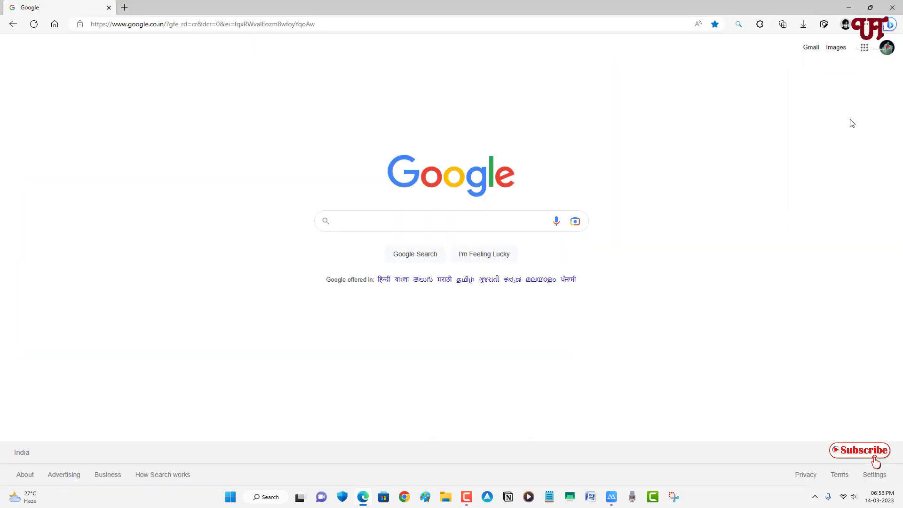
mouse_move(886, 24)
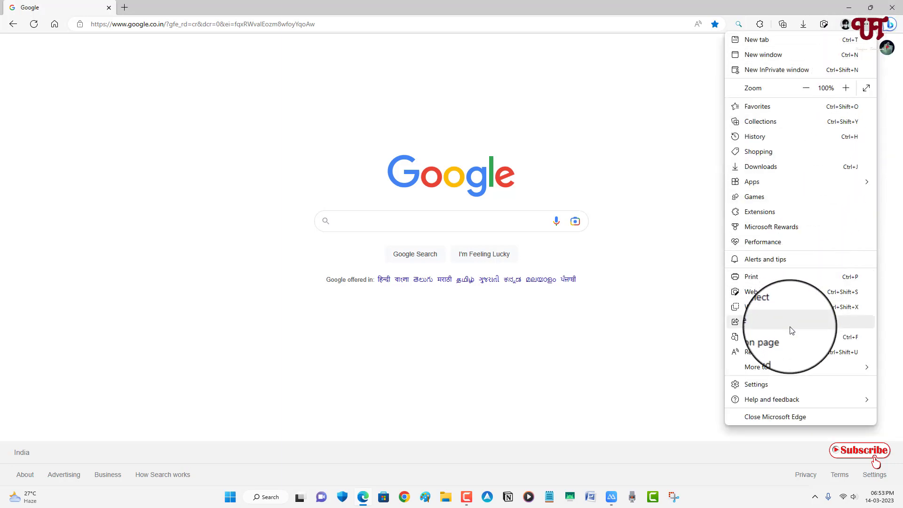
Show the About page and highlight the Edge version number (111, up to date)
click(768, 399)
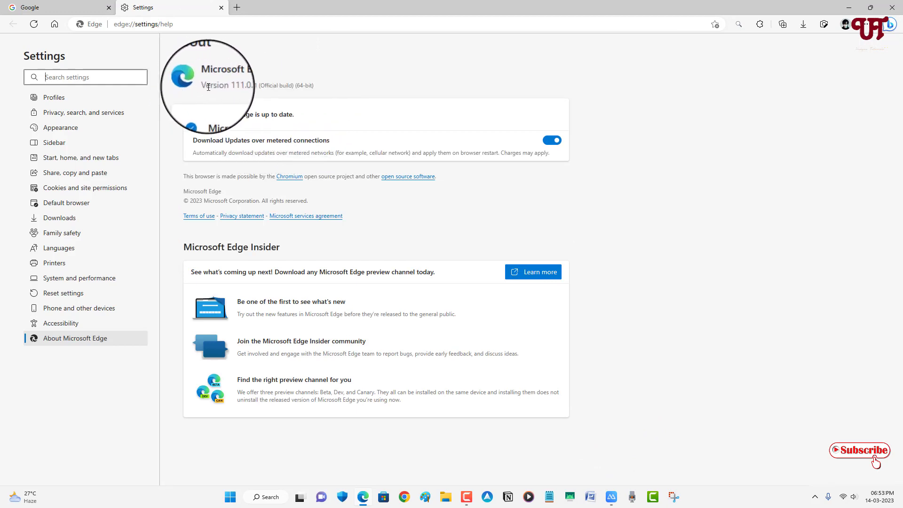
double_click(222, 85)
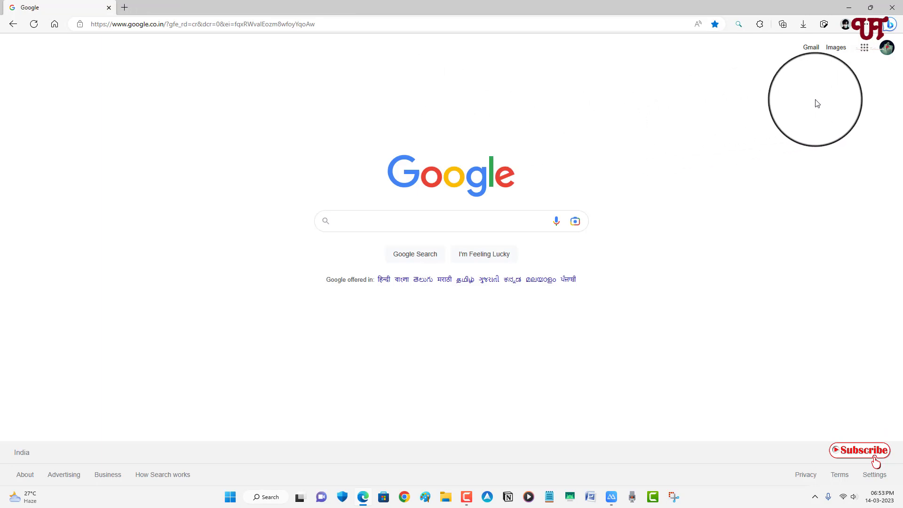
mouse_move(847, 24)
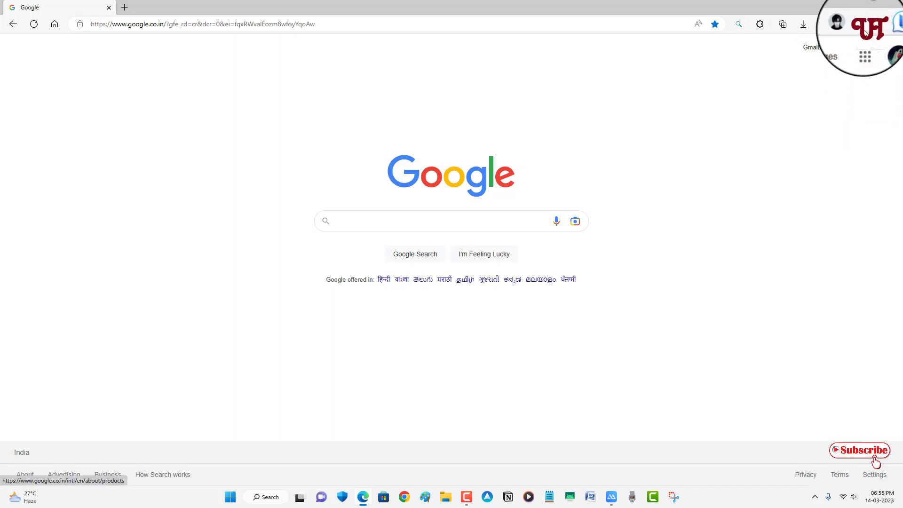
Reach Edge Settings from the main menu, landing on the Your profile page
click(870, 24)
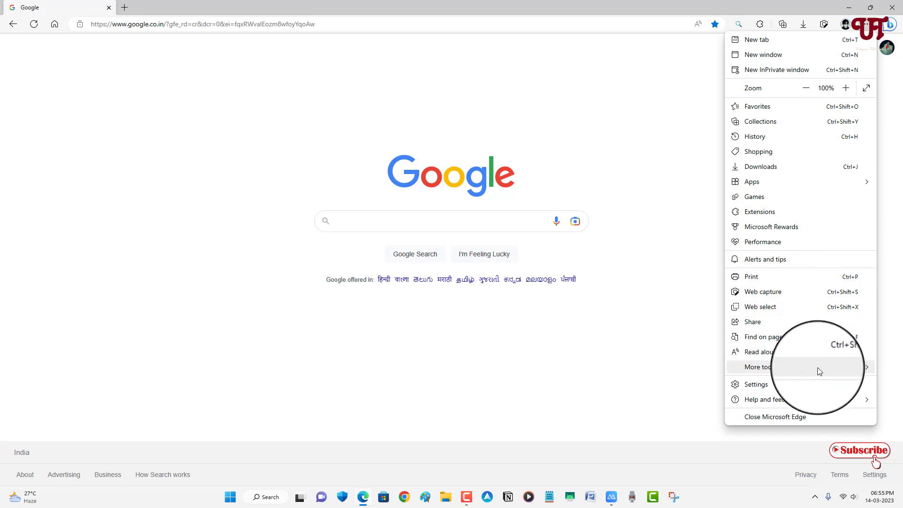
mouse_move(807, 393)
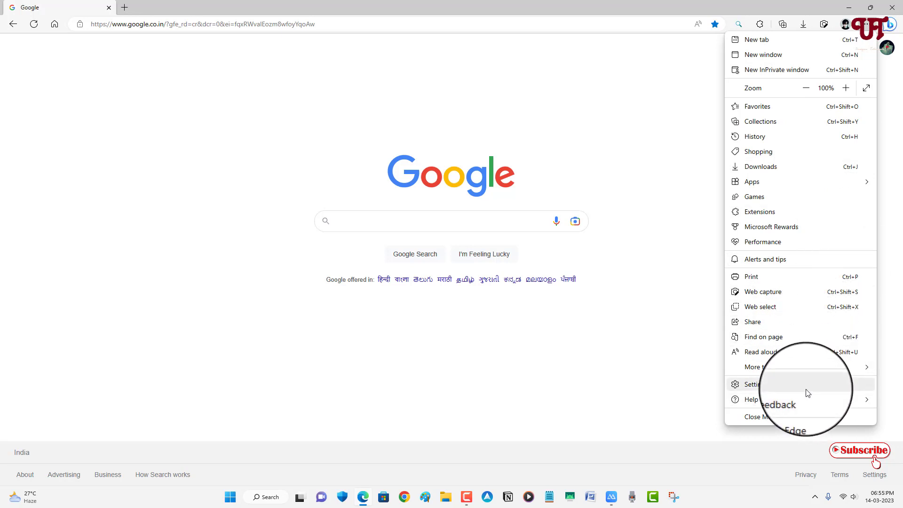
click(752, 384)
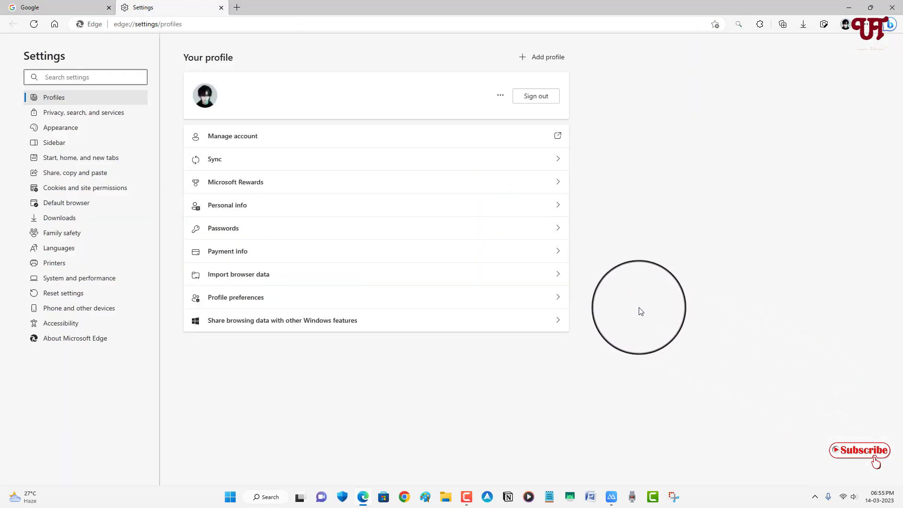
mouse_move(54, 143)
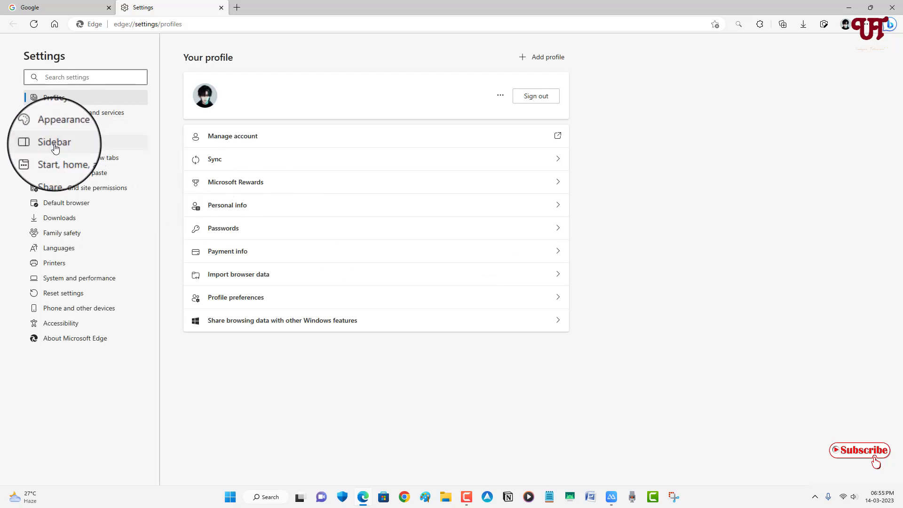
Turn on Always show sidebar in the Sidebar settings and close the Settings tab
click(54, 142)
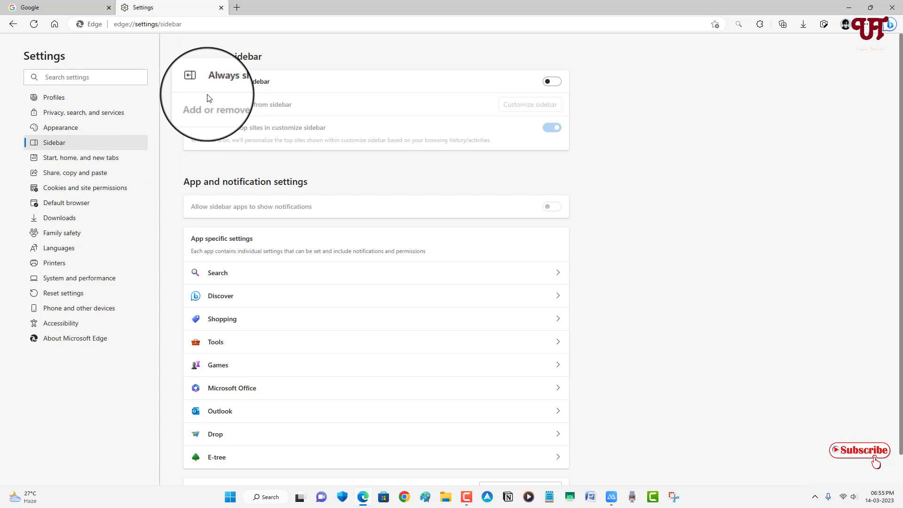
mouse_move(225, 90)
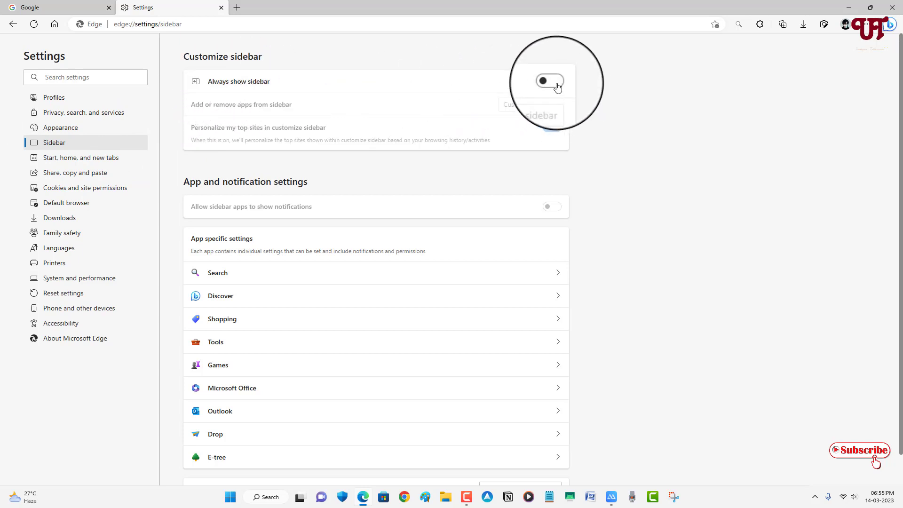
click(551, 82)
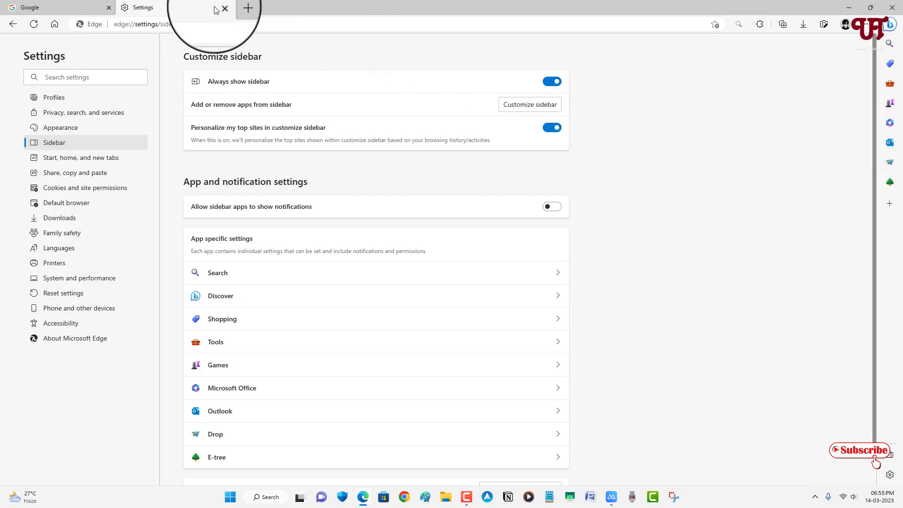
click(225, 9)
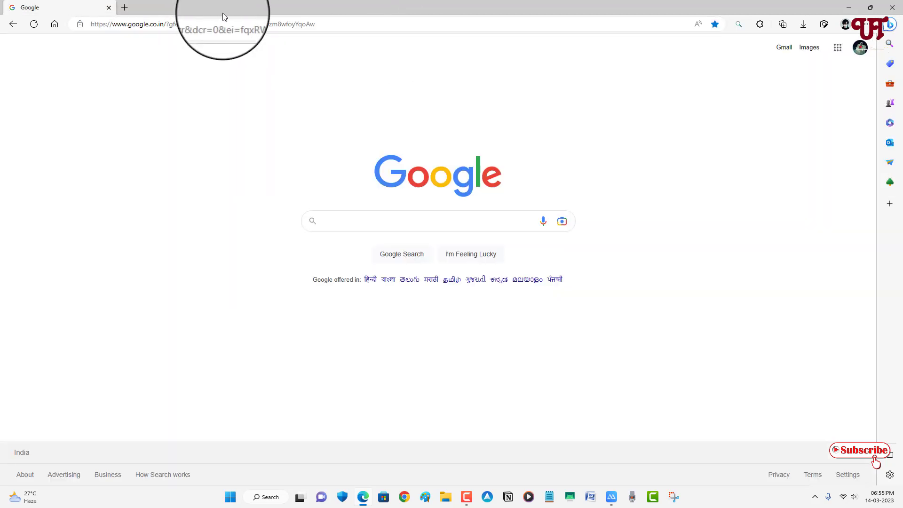
mouse_move(847, 205)
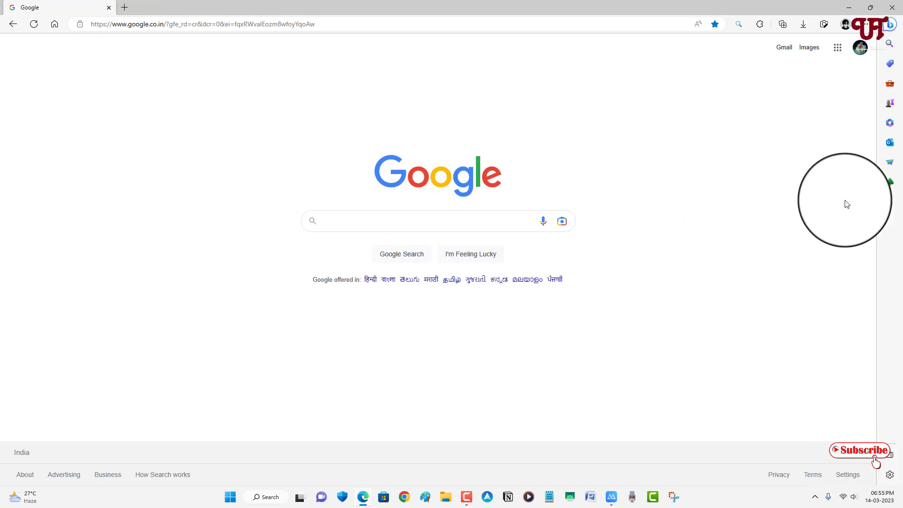
mouse_move(889, 161)
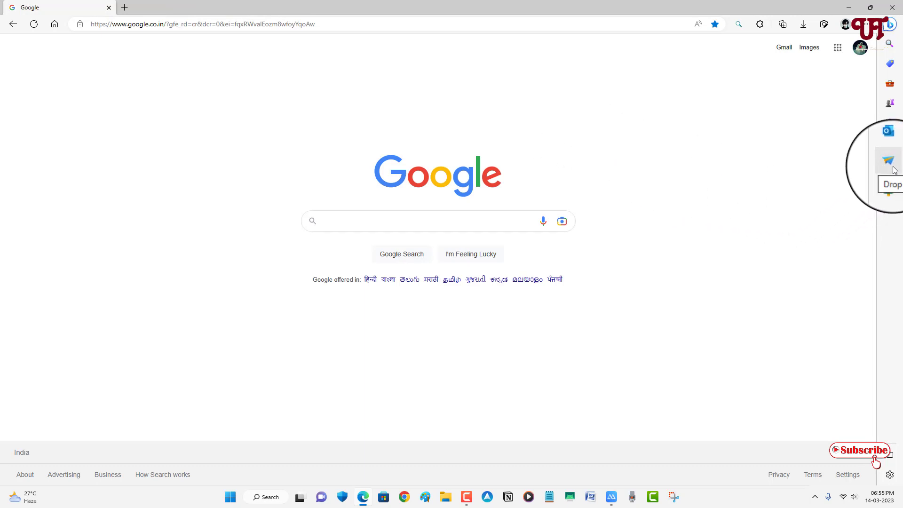
Bring up the Drop panel from the sidebar beside the Google page
click(887, 161)
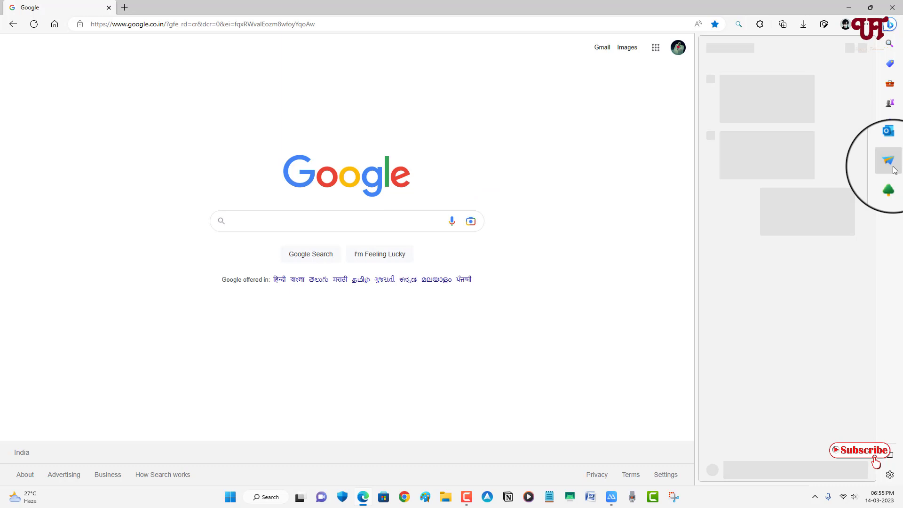
click(889, 161)
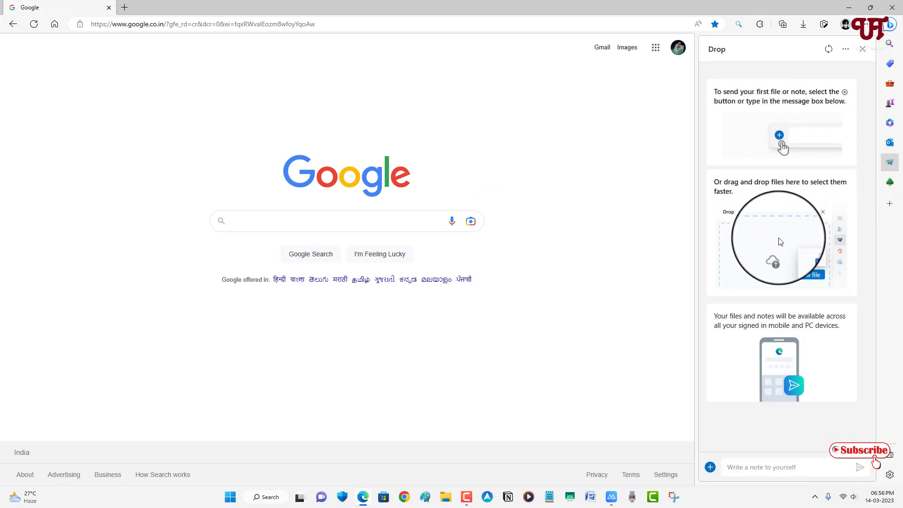
mouse_move(772, 311)
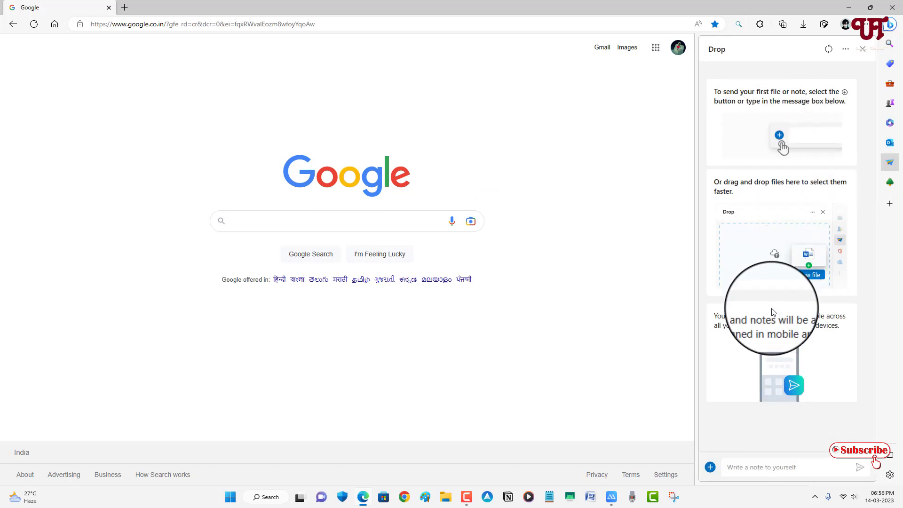
mouse_move(775, 204)
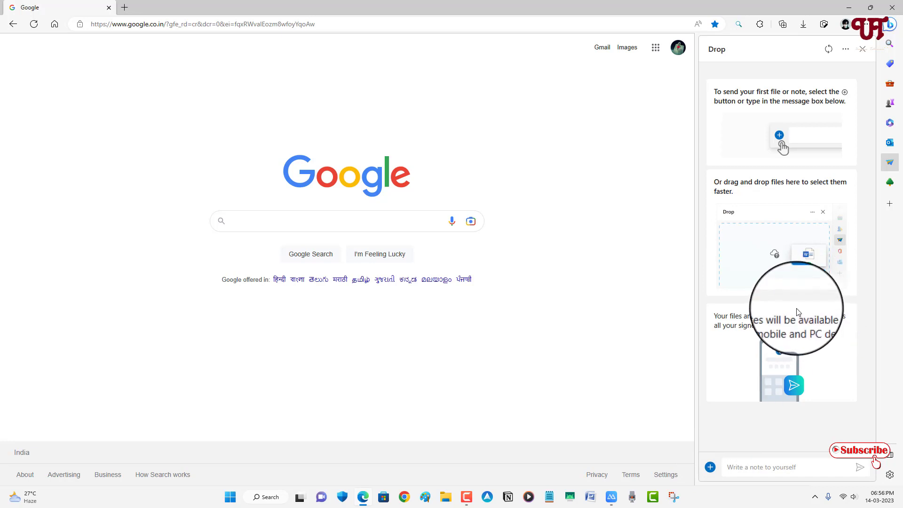
mouse_move(767, 413)
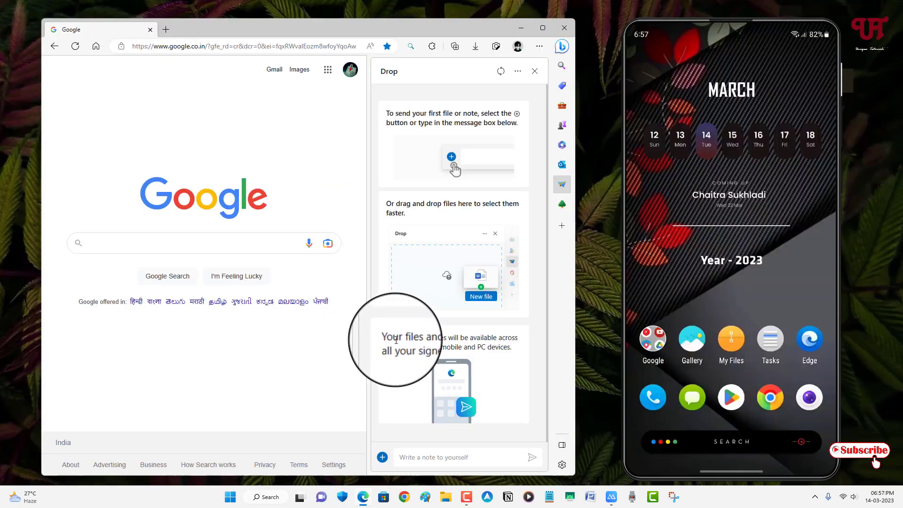
mouse_move(409, 262)
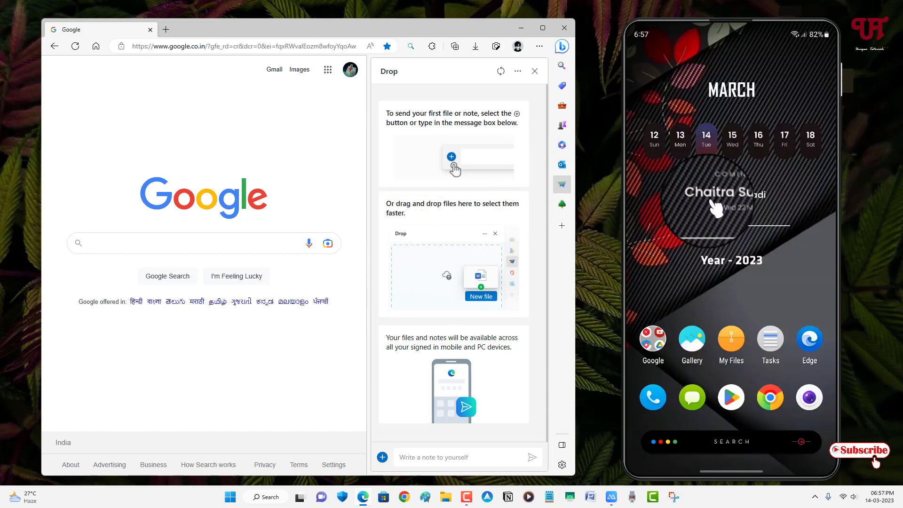
mouse_move(568, 282)
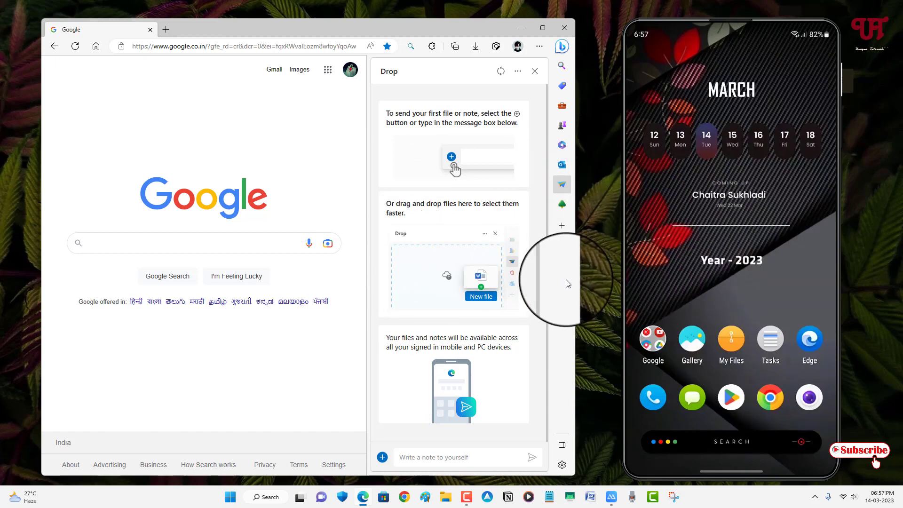
mouse_move(619, 300)
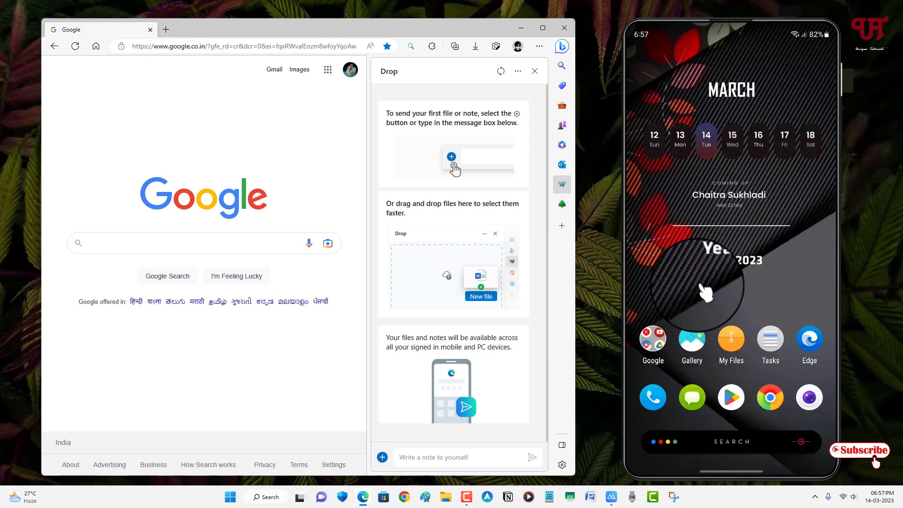
mouse_move(603, 314)
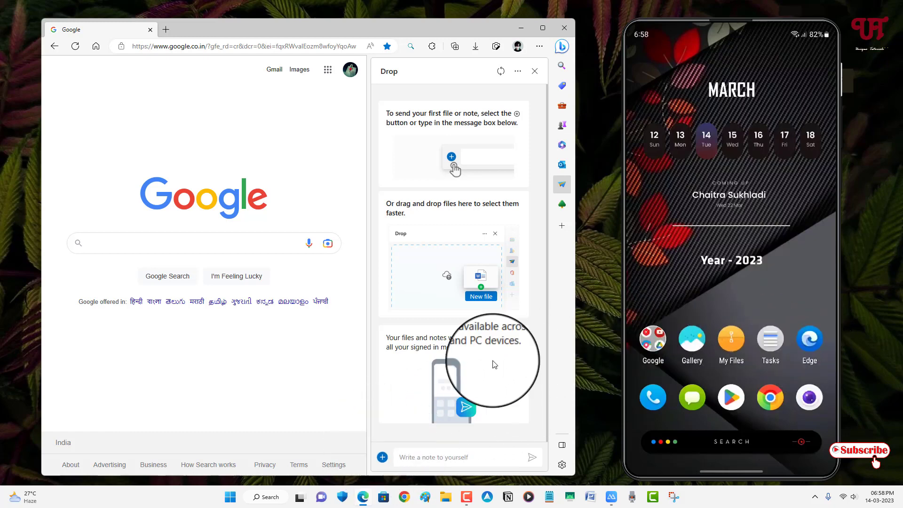
mouse_move(392, 465)
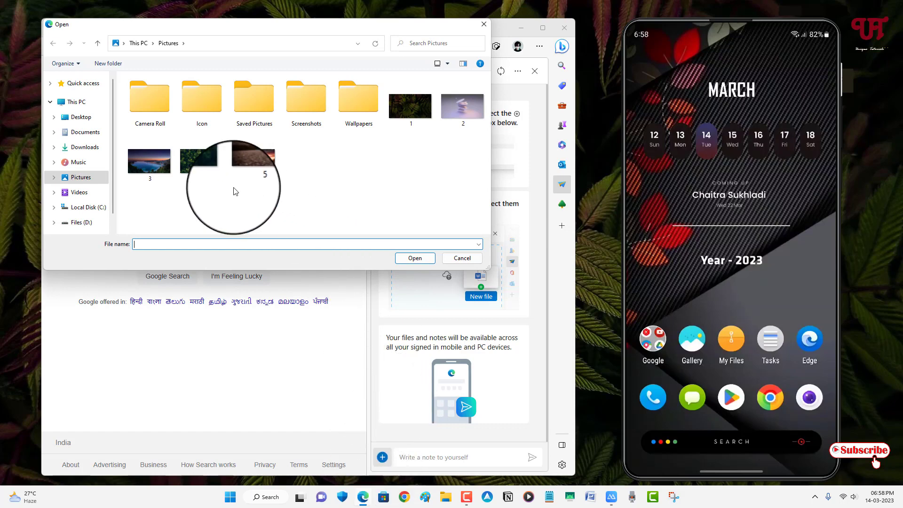
mouse_move(403, 103)
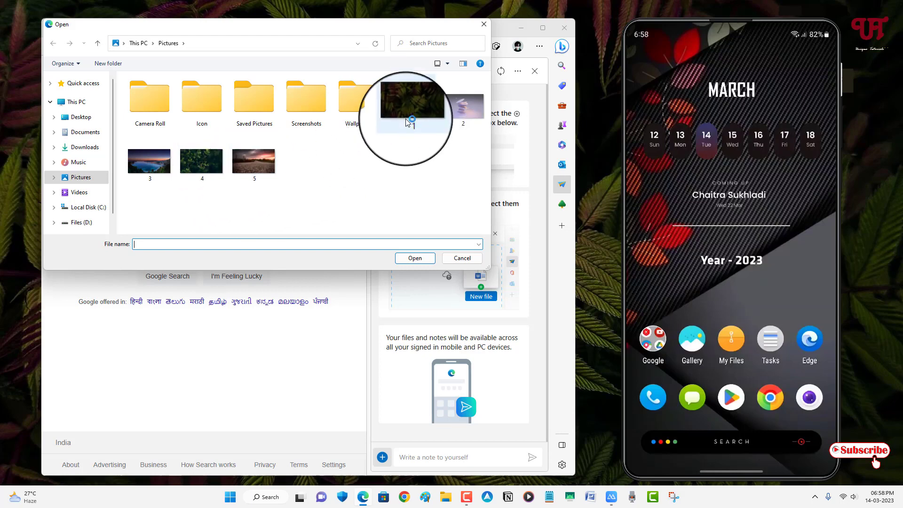
Send the leaf picture named 1 from Pictures through Drop
click(410, 104)
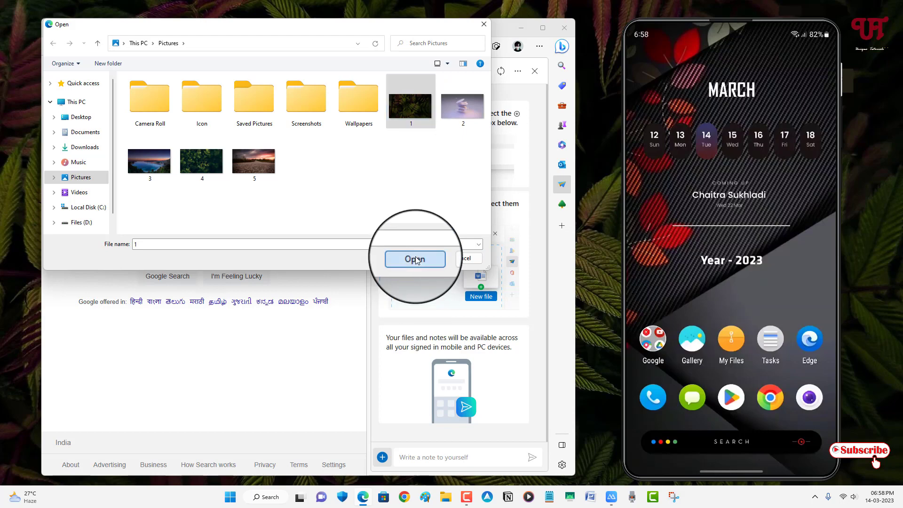
click(414, 259)
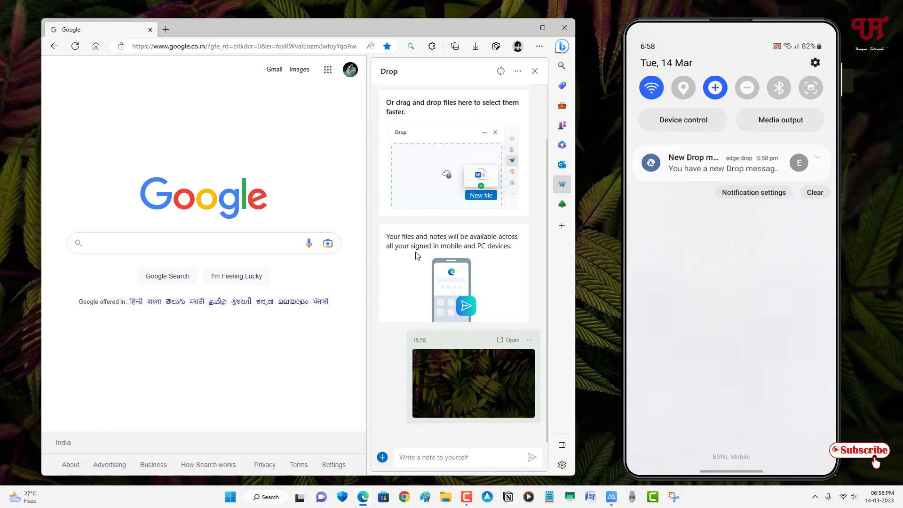
Expand the phone's Drop notification and view the received leaf image in Drop
click(818, 157)
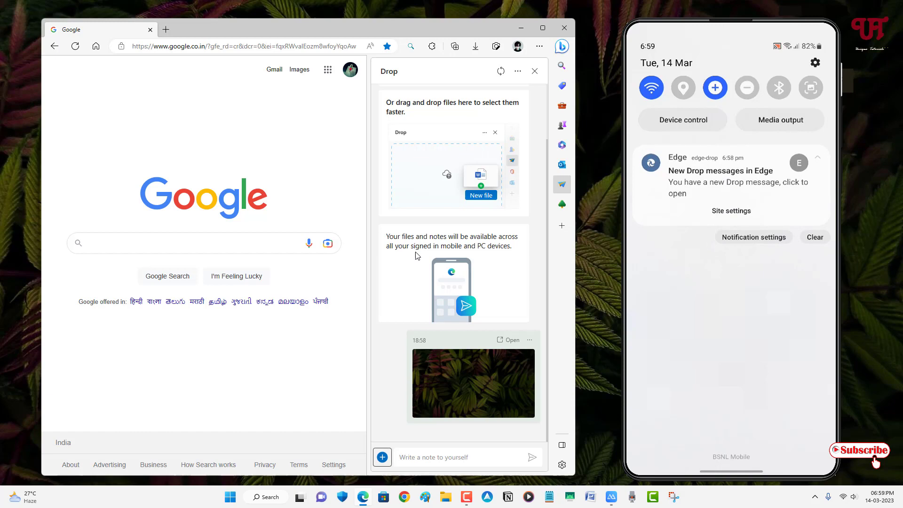
click(731, 179)
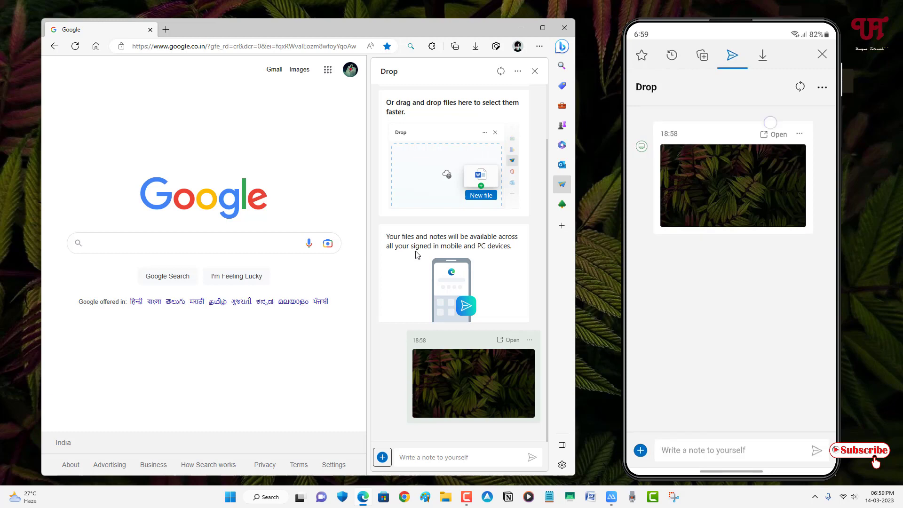
click(733, 186)
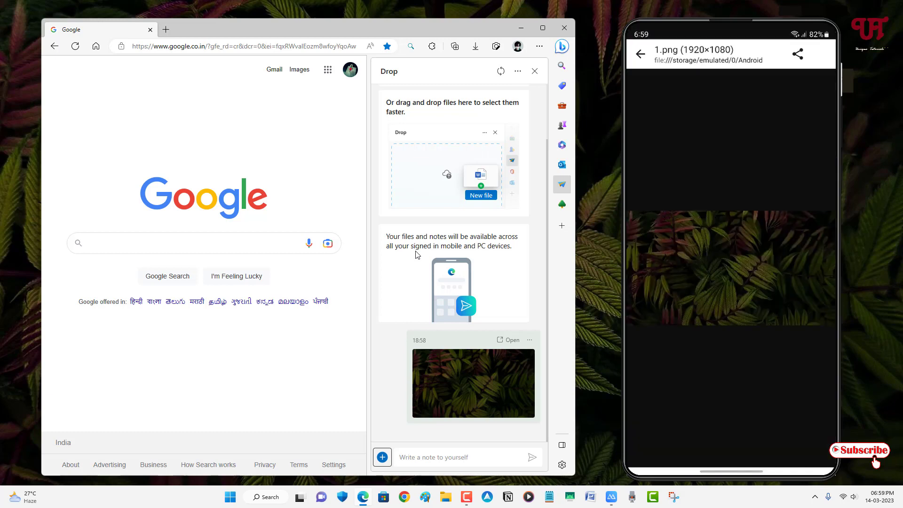
click(638, 54)
text(Hell)
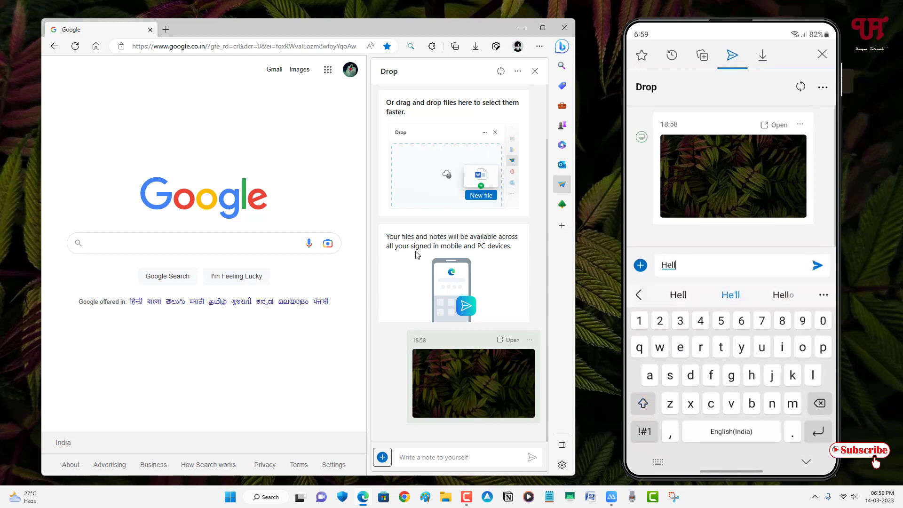
Send the Hello note from the phone so it appears below the leaf image on the PC
click(817, 265)
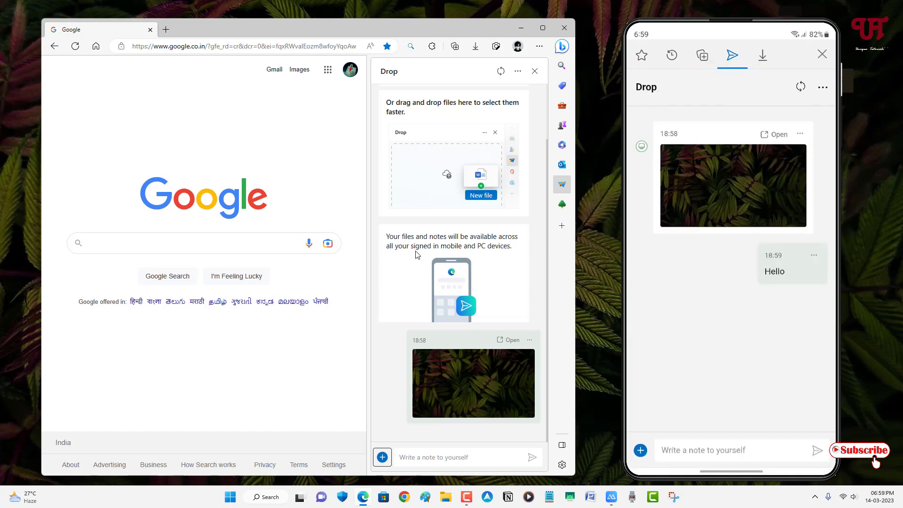
scroll(down, 3)
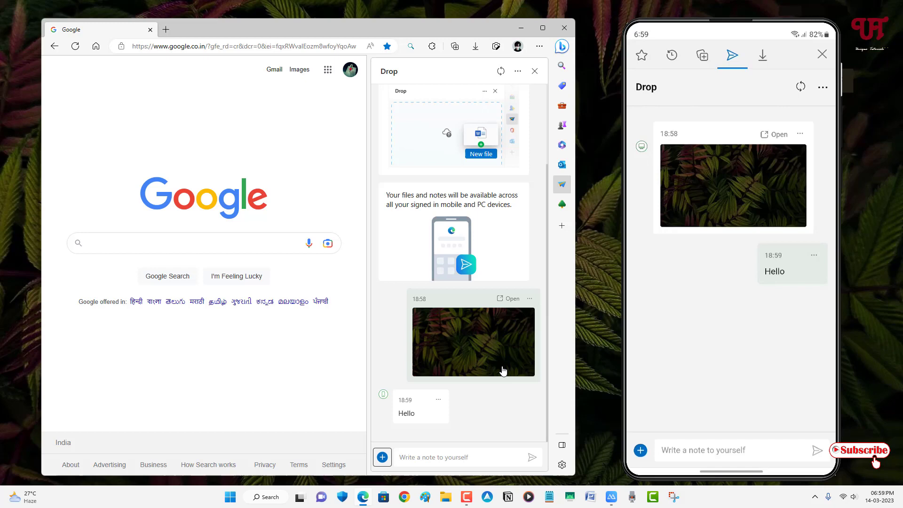
mouse_move(454, 355)
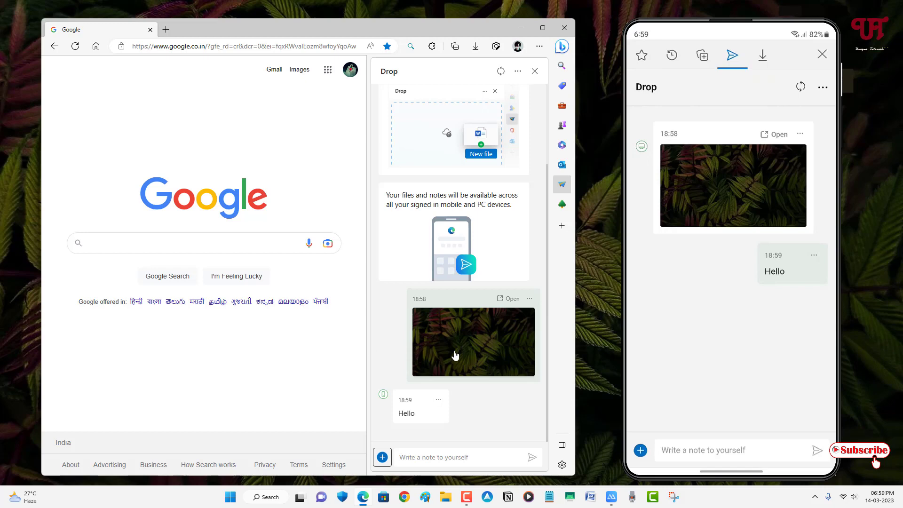
mouse_move(485, 401)
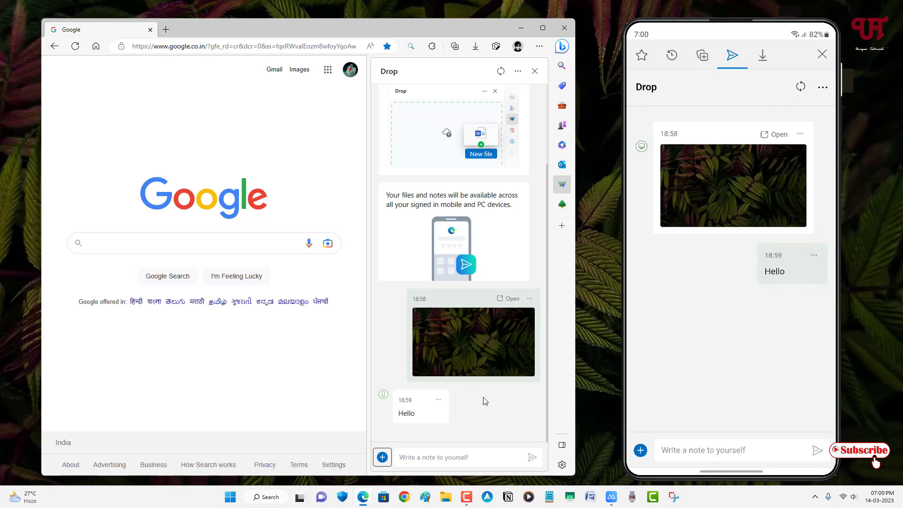
mouse_move(526, 372)
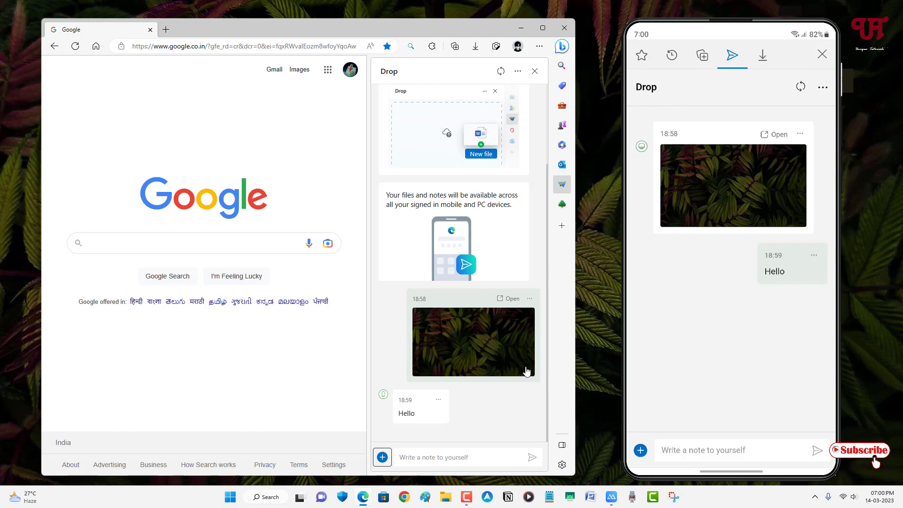
mouse_move(529, 390)
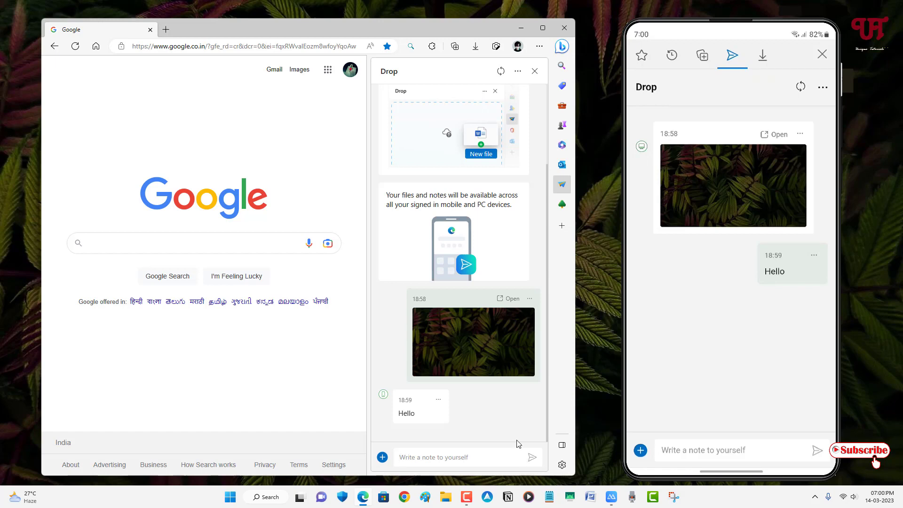
mouse_move(478, 444)
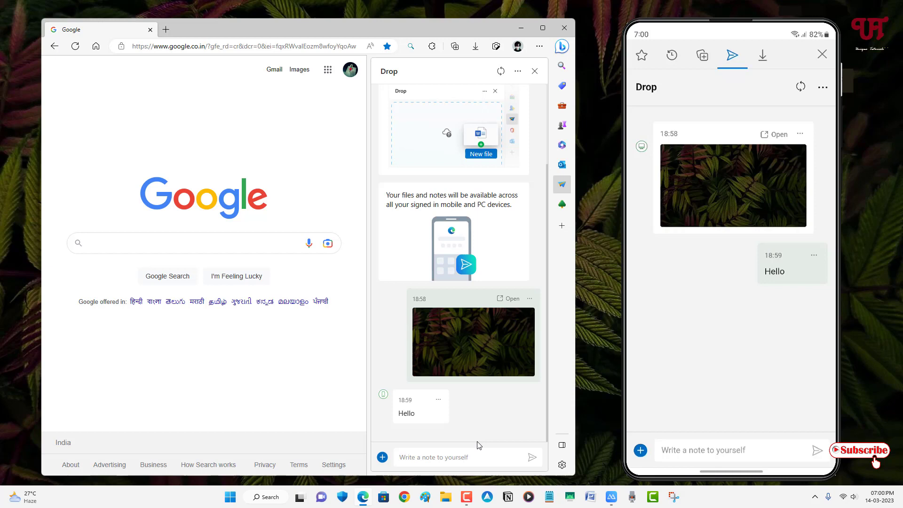
mouse_move(704, 431)
text(h)
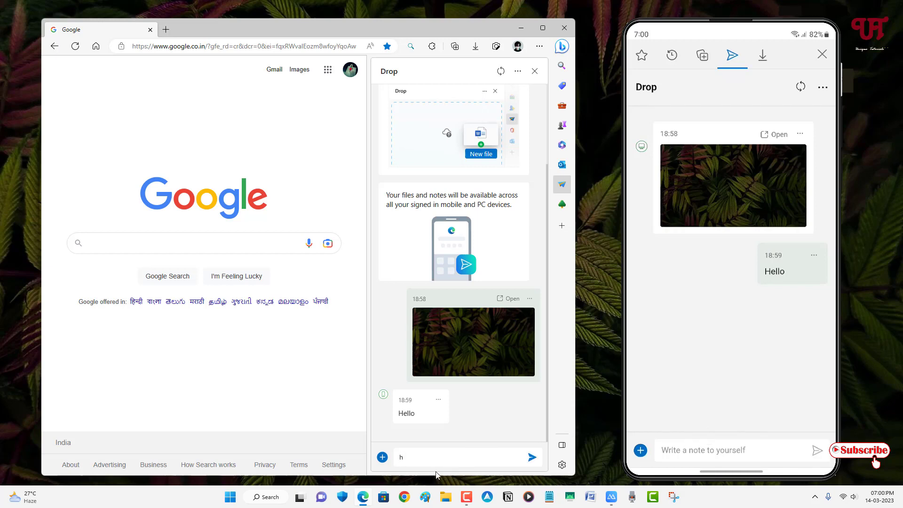
Send a 'hi' note from the PC Drop panel to the phone
text(i)
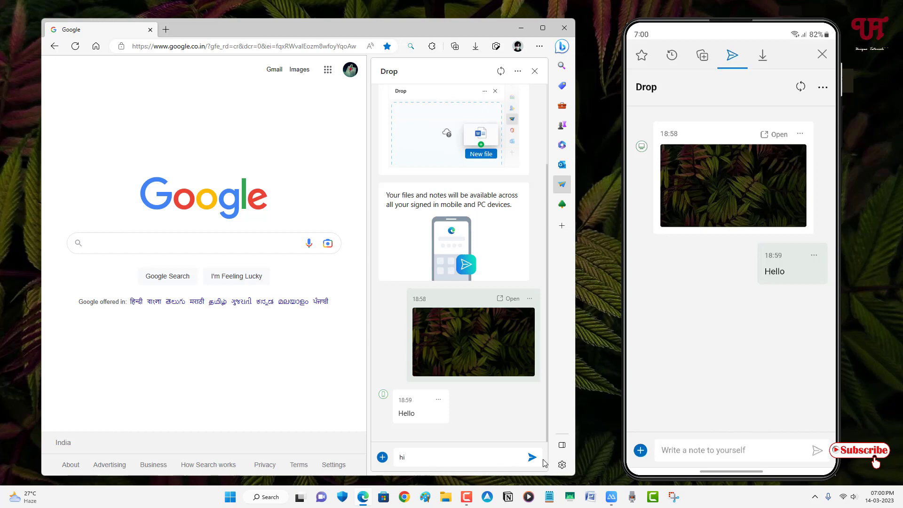
click(532, 457)
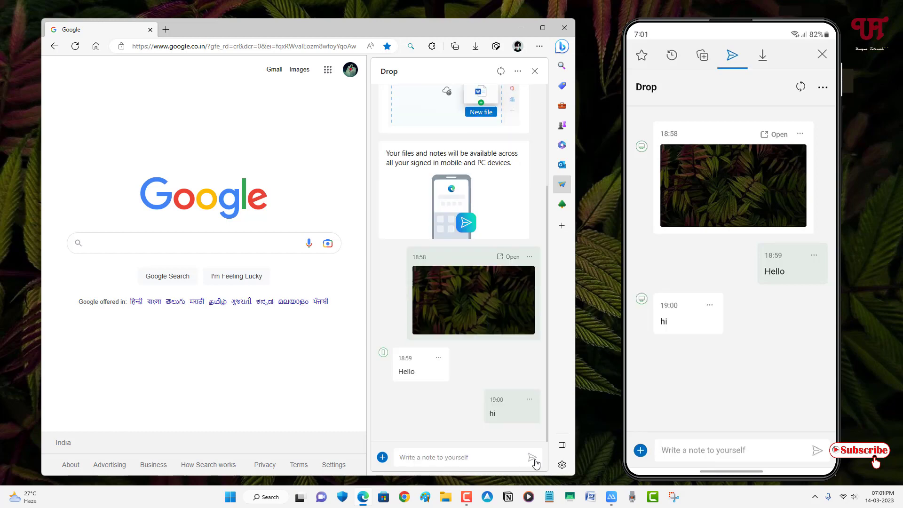
mouse_move(532, 457)
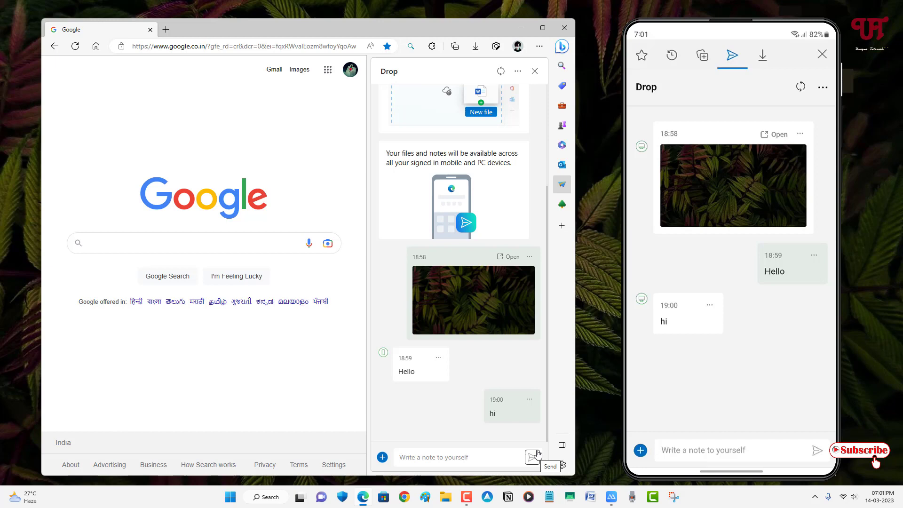
mouse_move(551, 435)
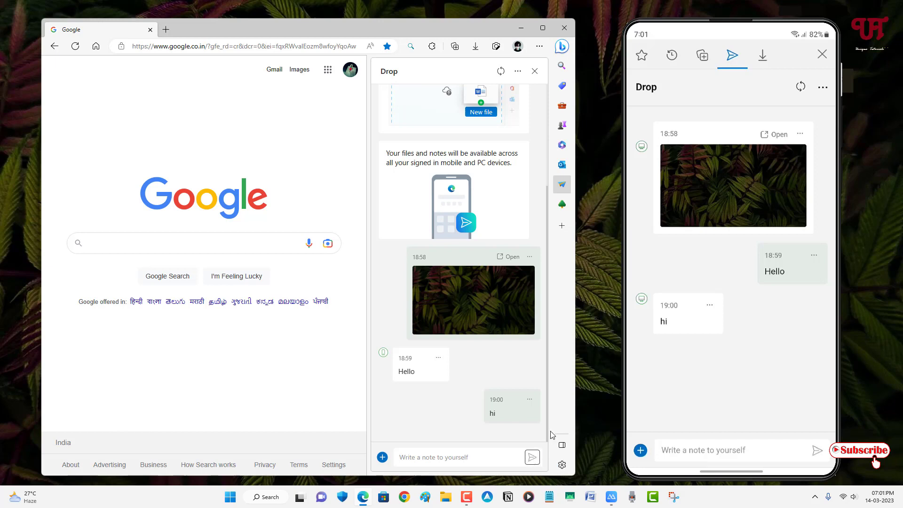
mouse_move(633, 155)
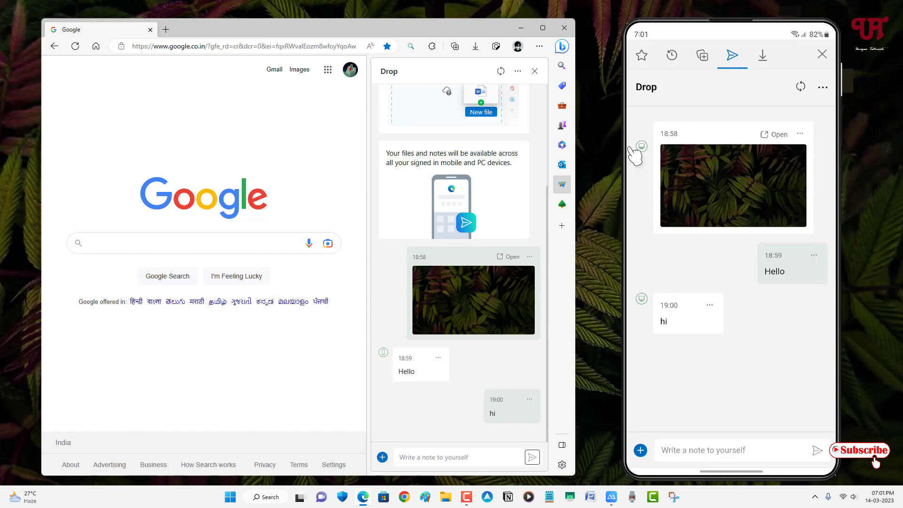
Close the Edge window and the mirrored phone window, leaving the desktop
click(563, 28)
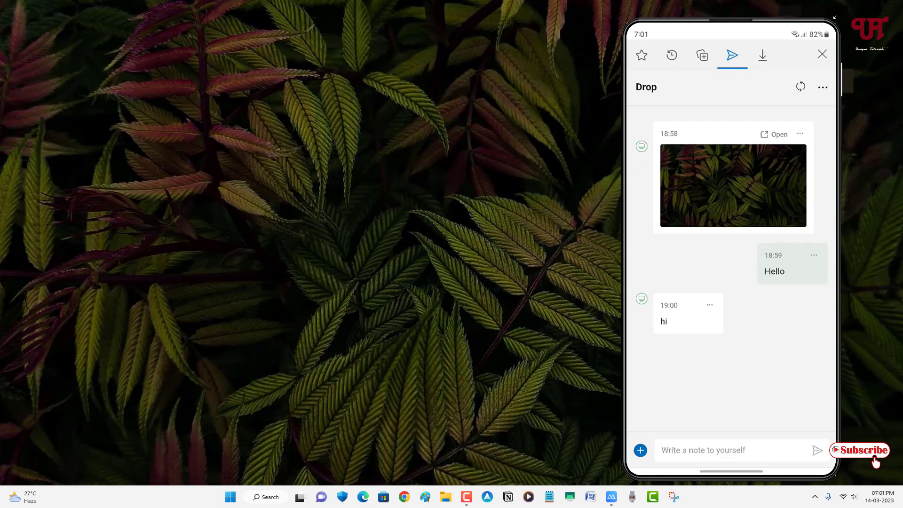
click(822, 54)
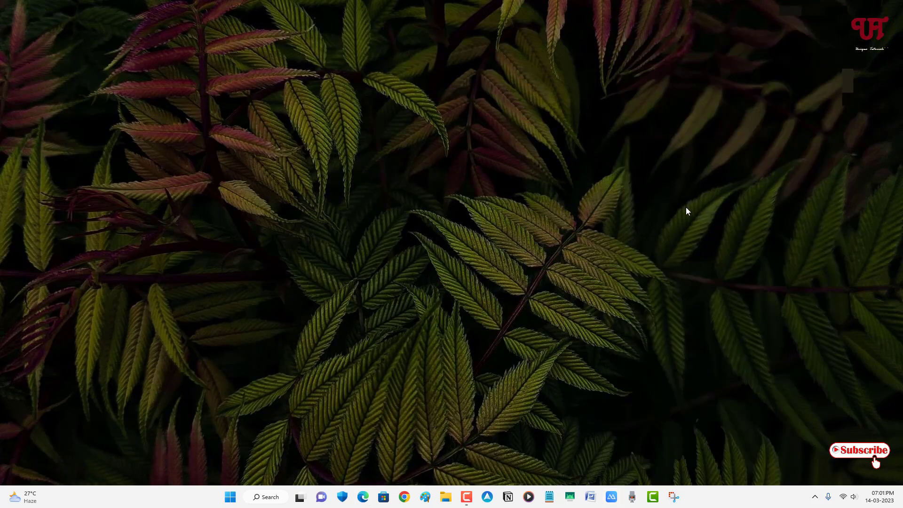